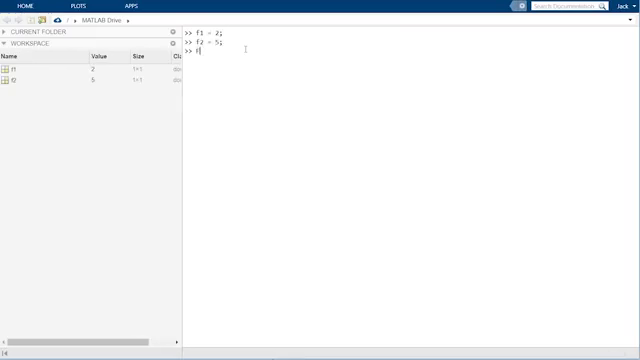
# - Set the sampling rate Fs to 12 and compute the sampling period Ts = 1/Fs
pyautogui.write('f5 = 12;')
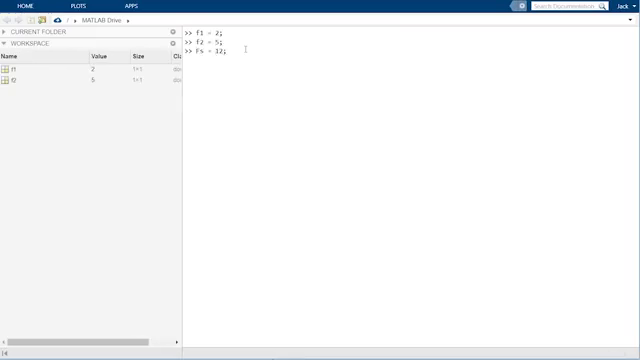
pyautogui.press('Return')
pyautogui.write('Ts = 1/F')
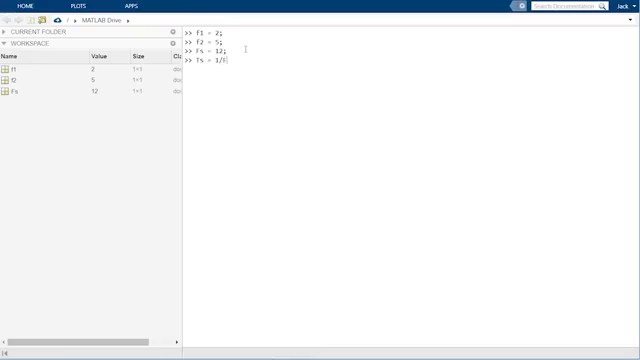
pyautogui.write('s;')
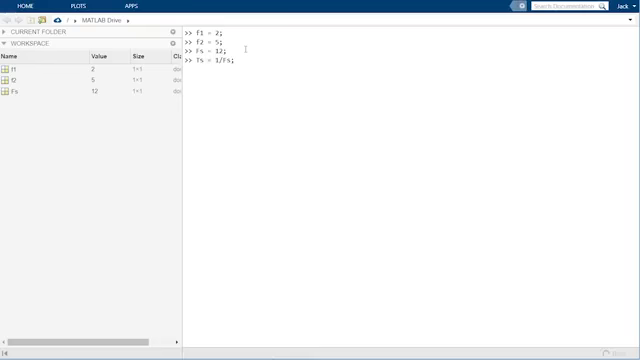
pyautogui.press('Return')
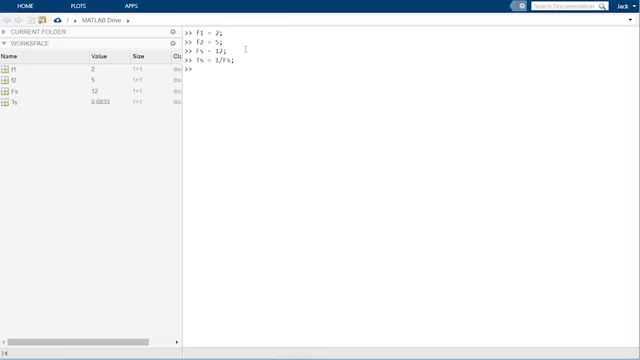
# - Create the time vector nT = 0:Ts:1 and xn as the sum of the f1 and f2 cosines
pyautogui.write('nt')
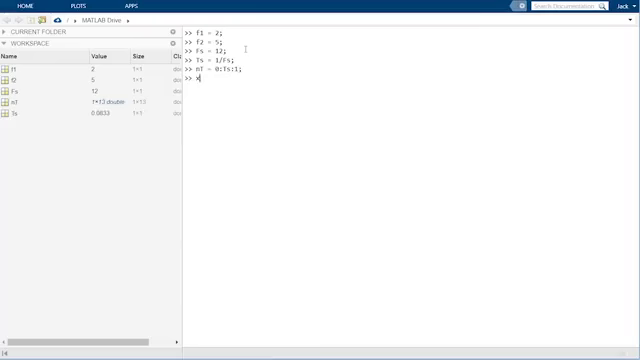
pyautogui.write('xm =')
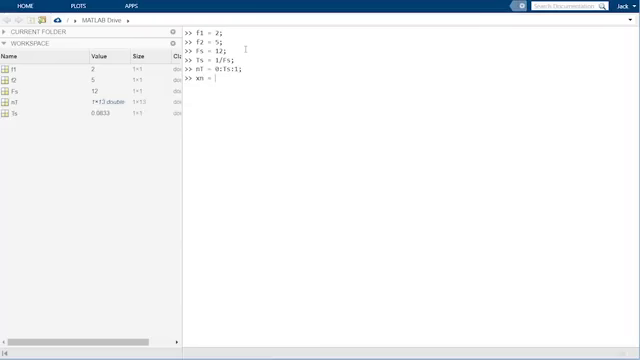
pyautogui.write('cos(2*pi*f1*')
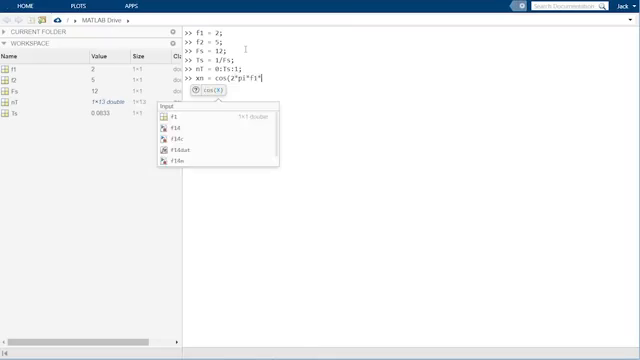
pyautogui.write('nt')
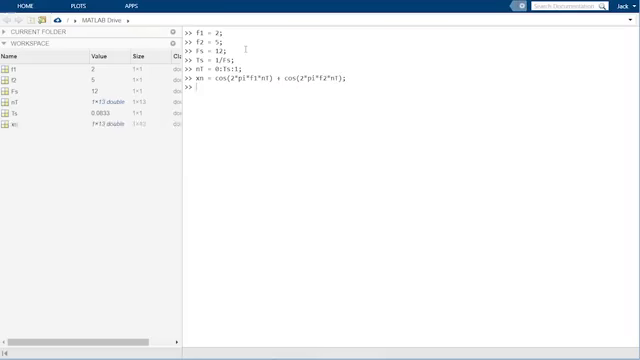
# - Open figure(1) and draw xn against nT as a black stem plot with LineWidth 3
pyautogui.write('figure(1')
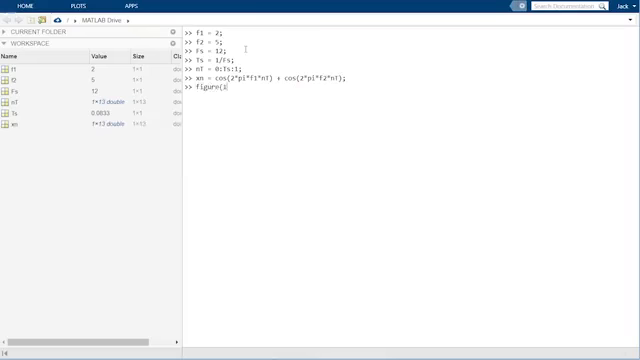
pyautogui.press('Return')
pyautogui.write("stem(nT, xn, 'k', 'LineWidth")
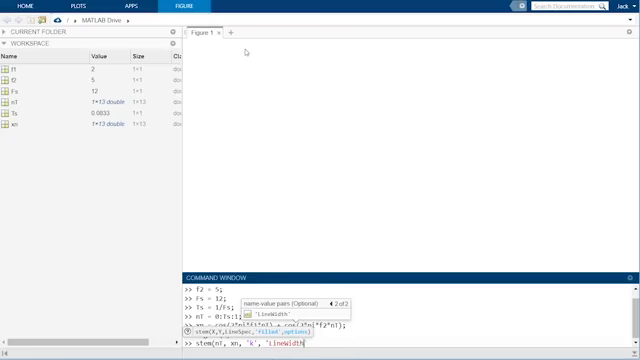
pyautogui.write(',3)')
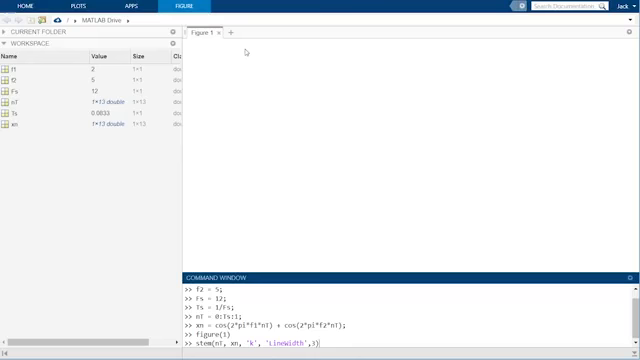
pyautogui.press('Return')
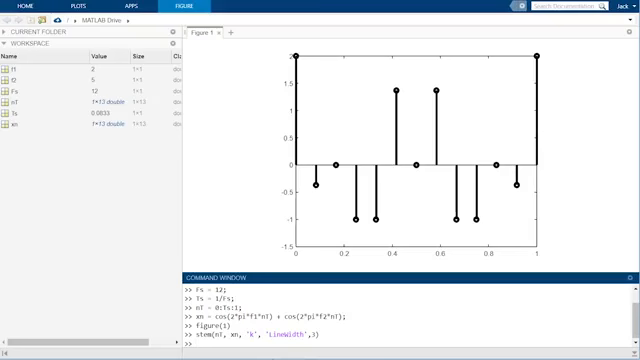
# - Create t = 0:0.001:1 and f3 = [5, 7, 17, 19, 29, 31, 41, 43, 53, 55, 65], then start the loop
pyautogui.write('t = [0:0.001:1];')
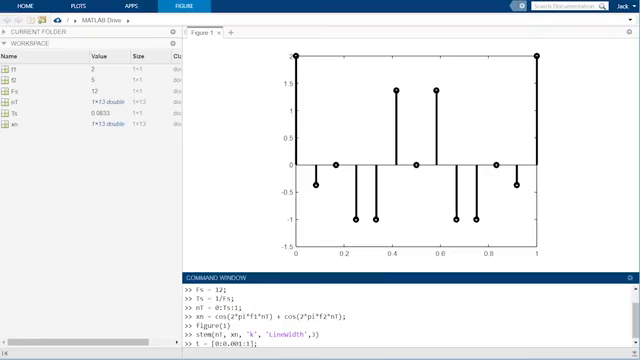
pyautogui.press('Return')
pyautogui.write('f3 = [5, 7, 17,')
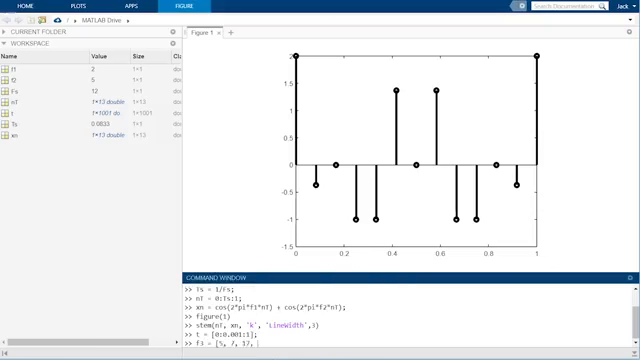
pyautogui.write('19, 29, 31, 41, 43, 53, 5')
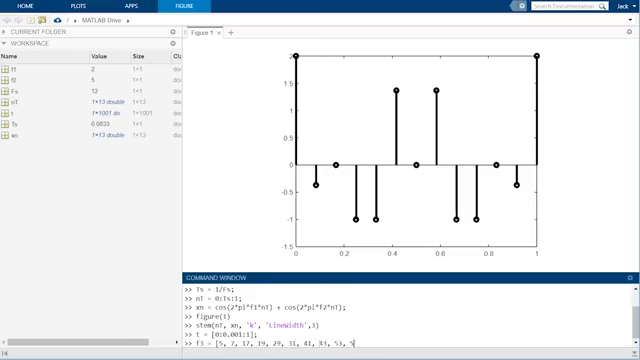
pyautogui.write('65];')
pyautogui.write('for i=1:length(f3')
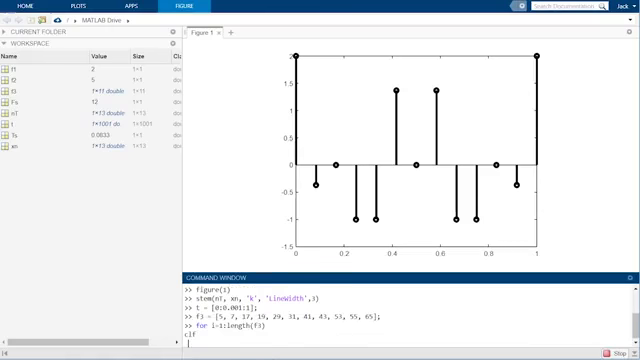
# - Inside the loop, redraw the thick black stems, set the y-axis limits to -2 to 2, and build the cosine sum
pyautogui.write("stem(nT, xn, 'k', 'LineWidth',3)")
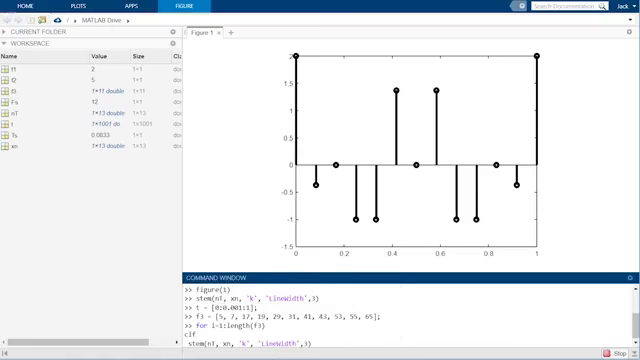
pyautogui.write('axis([0,1,')
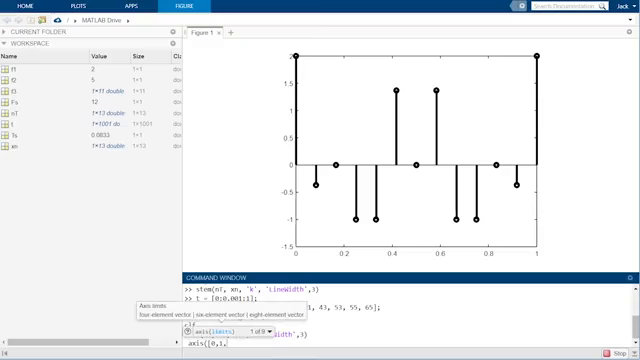
pyautogui.write('-2,2])')
pyautogui.write('xa = cos(2*pi')
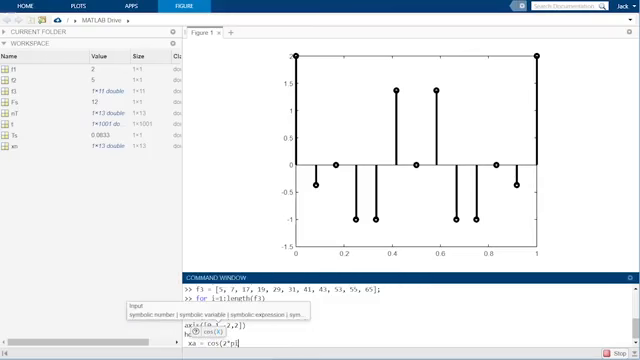
pyautogui.write('*f1*t) + cos(2*pi*f3(i)*t);')
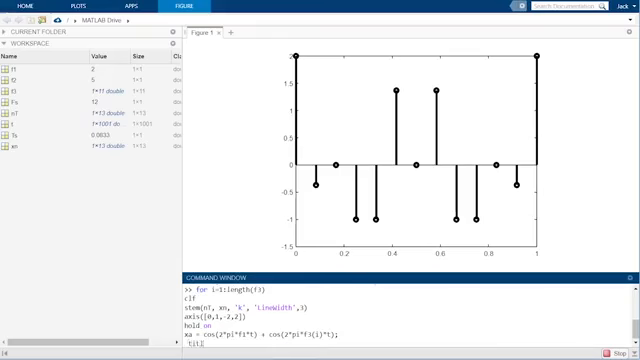
# - Add a title, overlay the red continuous sum with plot(t, xa, 'r'), pause, and end the loop
pyautogui.write("title(sprintf('")
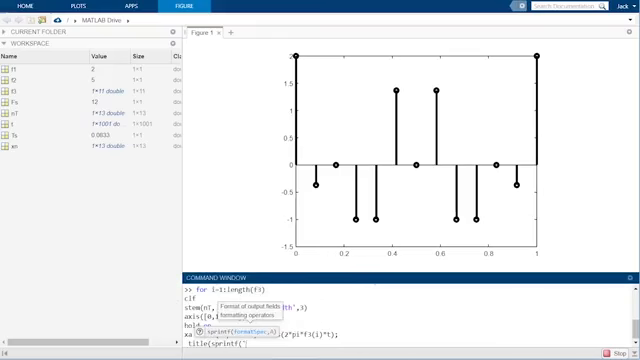
pyautogui.write('cos')
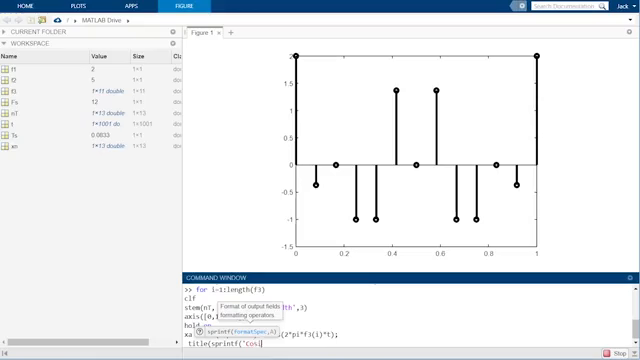
pyautogui.write("ines of %d and %d Hz',f1,f3(i)));")
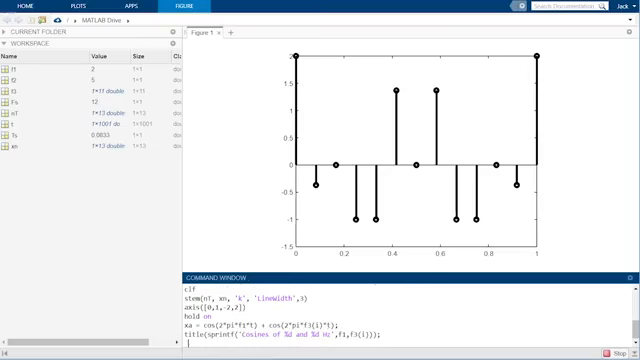
pyautogui.write("plot(t, xa, 'r")
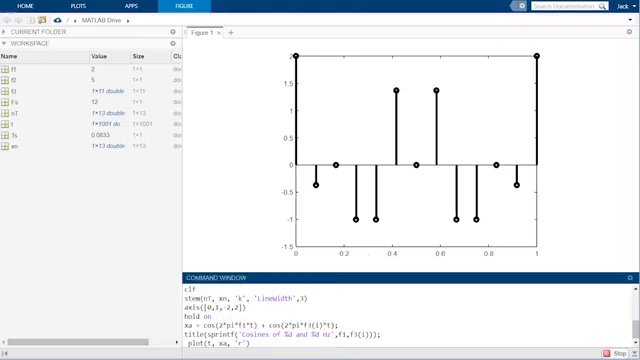
pyautogui.scroll(-3)
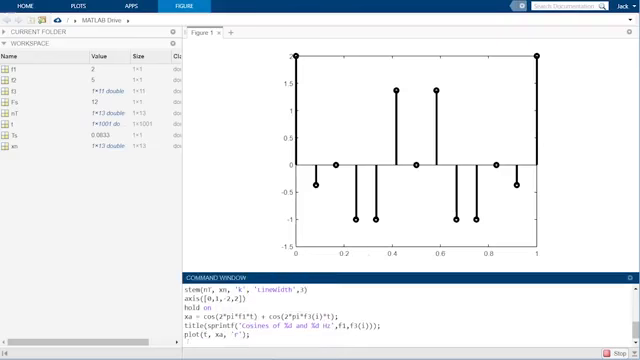
pyautogui.write('paus')
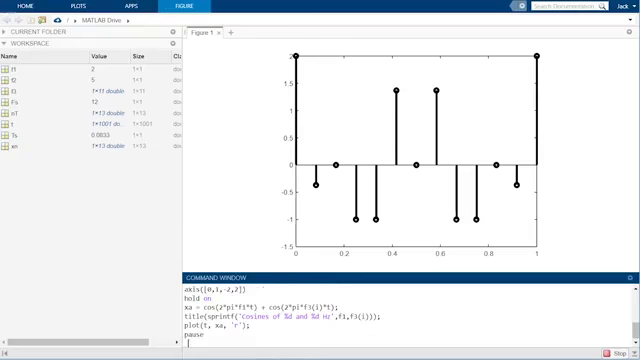
pyautogui.write('end')
pyautogui.write("[y, Fs] = audioread('RockGuitar-16-44p1-stereo-72secs.wav');")
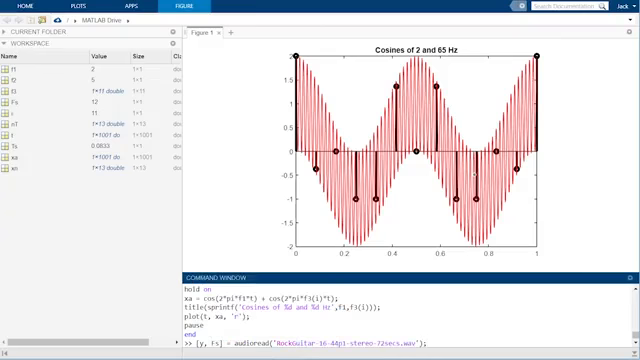
# - Load the guitar audio's first channel, set samprate to 14, and compute nFs = Fs/samprate (3150)
pyautogui.write('y = y(:,1);')
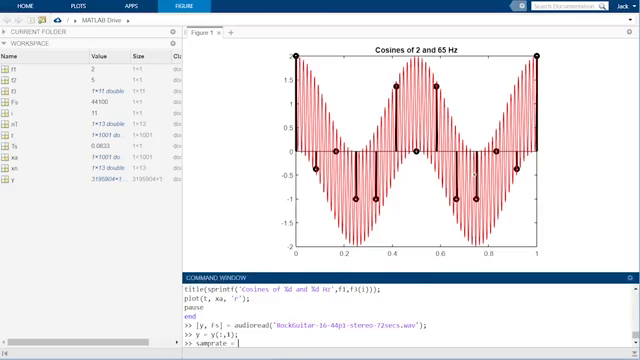
pyautogui.write('1')
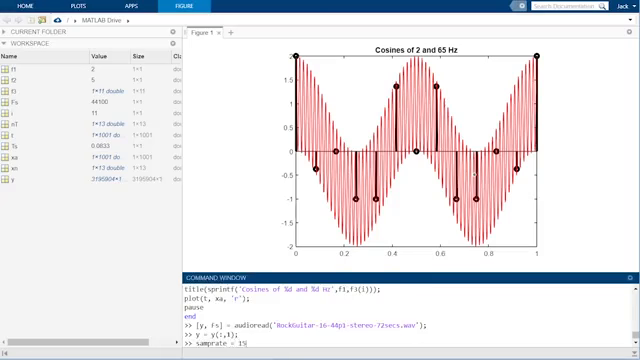
pyautogui.write('4;')
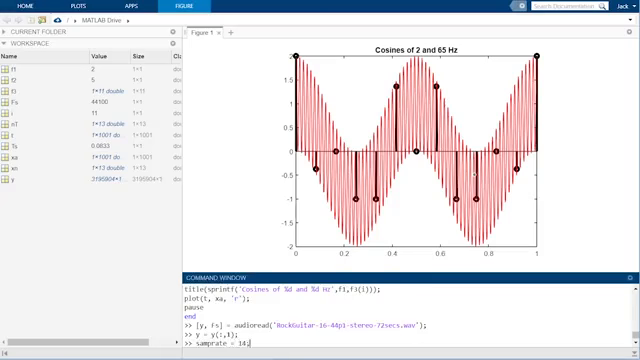
pyautogui.press('Return')
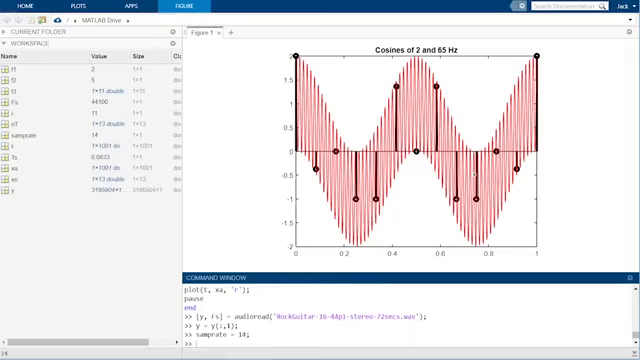
pyautogui.write('nf')
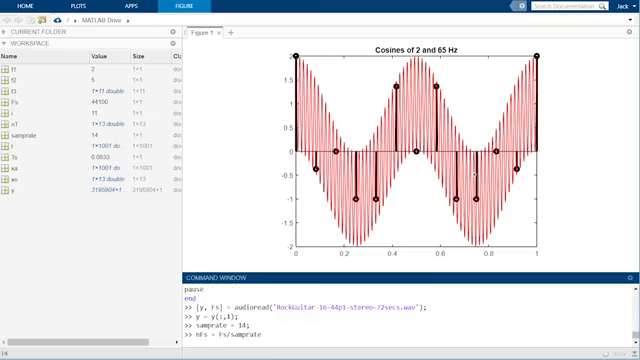
pyautogui.press('Return')
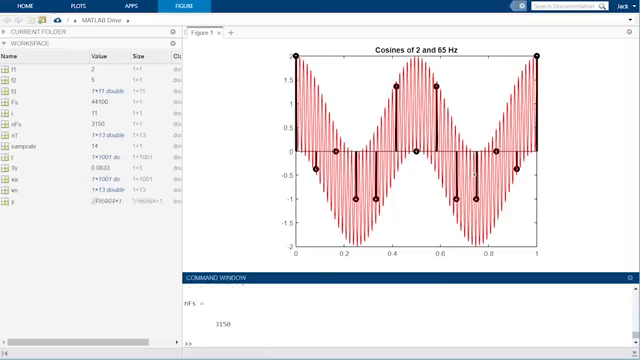
# - Store every 14th sample of y as yds_withaliasing
pyautogui.write('yds with')
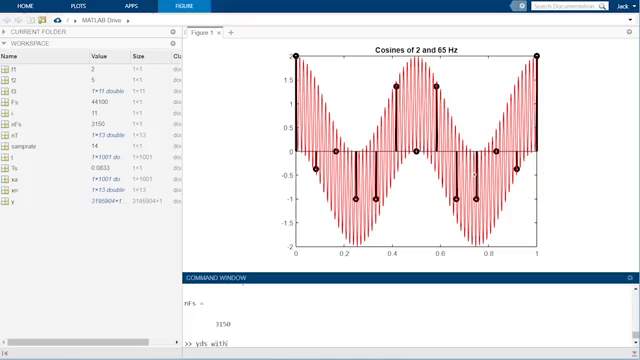
pyautogui.write('aliasing = y(1:samprate:end')
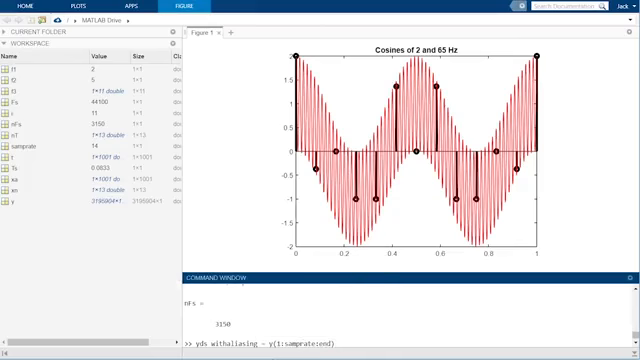
pyautogui.press('Return')
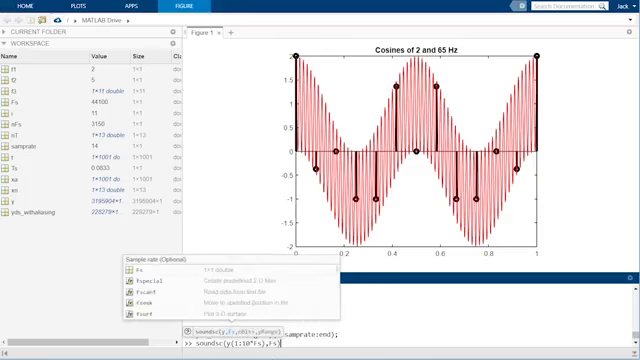
# - Play ten seconds of the original guitar audio at Fs, then the aliased copy at nFs
pyautogui.press('Return')
pyautogui.write('soundsc(yds_withaliasing(1:10*nFs),nFs')
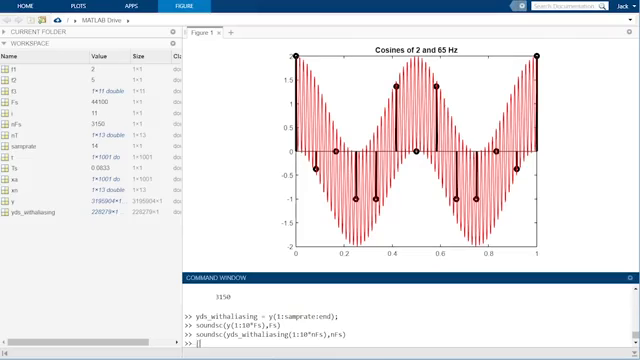
# - Compute yfft and f with myfft, zero frequencies above nFs/2, and invert the result to ylp
pyautogui.write('[yfft, f] = myfft')
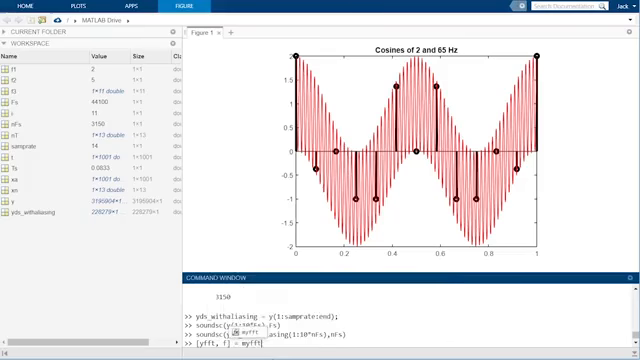
pyautogui.write('s);')
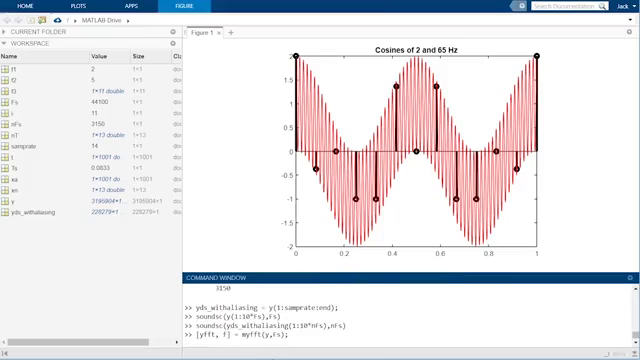
pyautogui.press('Return')
pyautogui.write('yfftfilt = yfft.*(')
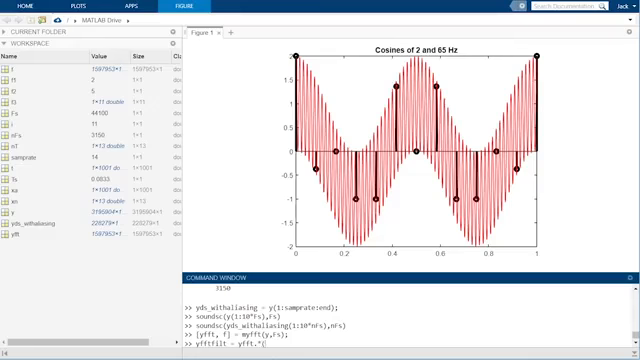
pyautogui.write('f<=nFs/2);')
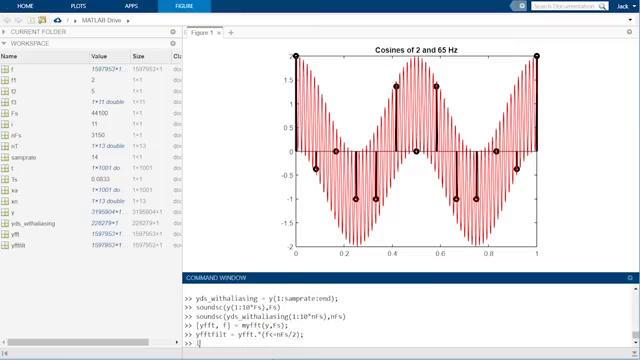
pyautogui.write('ylp = myifft(yfftfilt,f,Fs);')
pyautogui.write('yds_noalia')
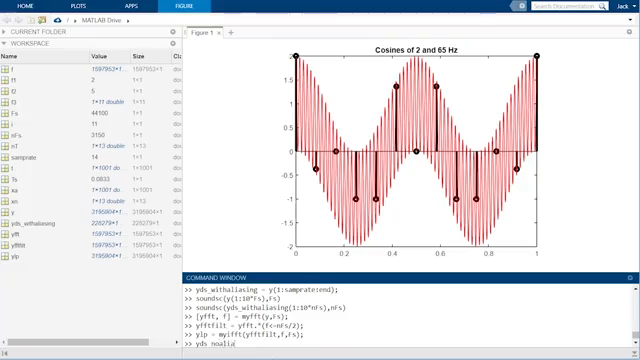
# - Save every 14th sample of ylp as yds_noaliasing and enter the aliased-audio soundsc playback
pyautogui.write('sing = ylp(1:samprate:end);')
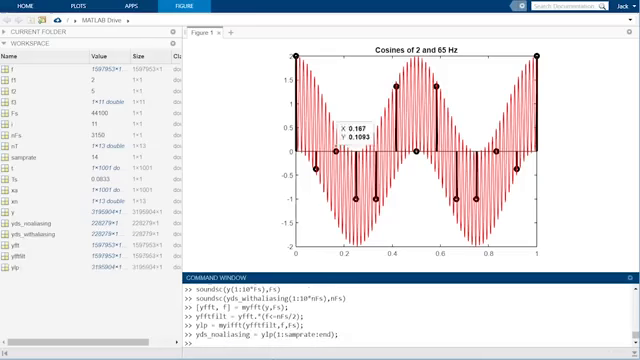
pyautogui.write('soundsc(yds_withaliasing(1:10*nFs),nFs)')
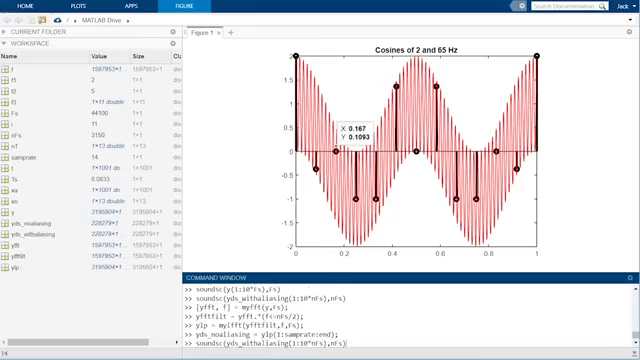